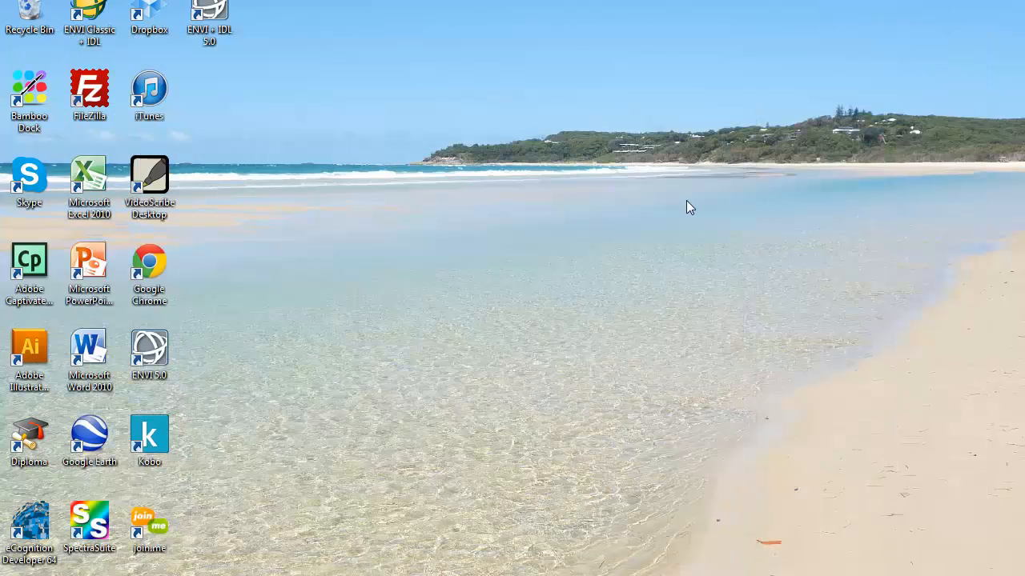
mouse_move(657, 569)
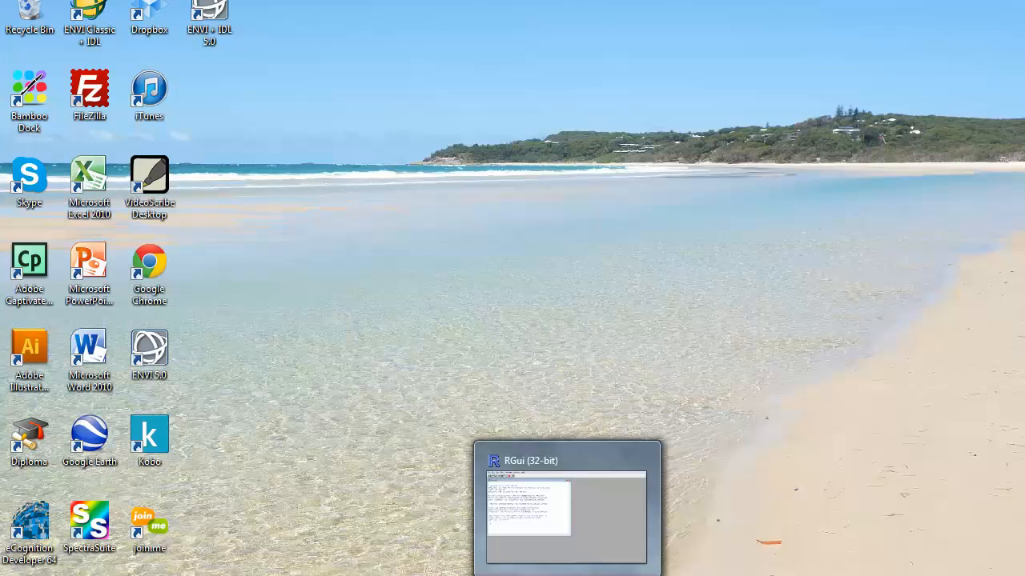
Bring up the Start menu's list of installed programs including the SpatialEcology folder.
left_click(8, 573)
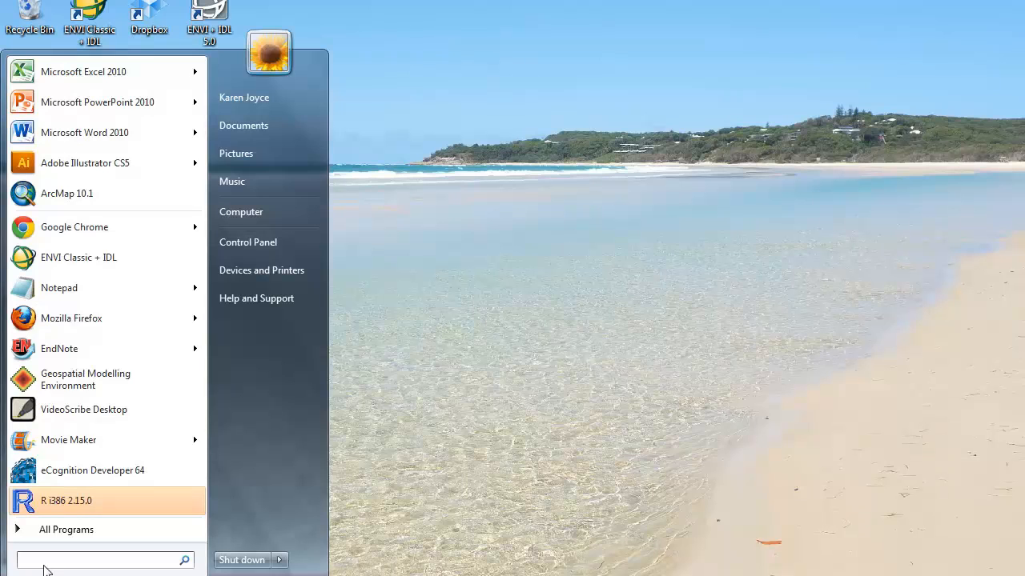
mouse_move(64, 500)
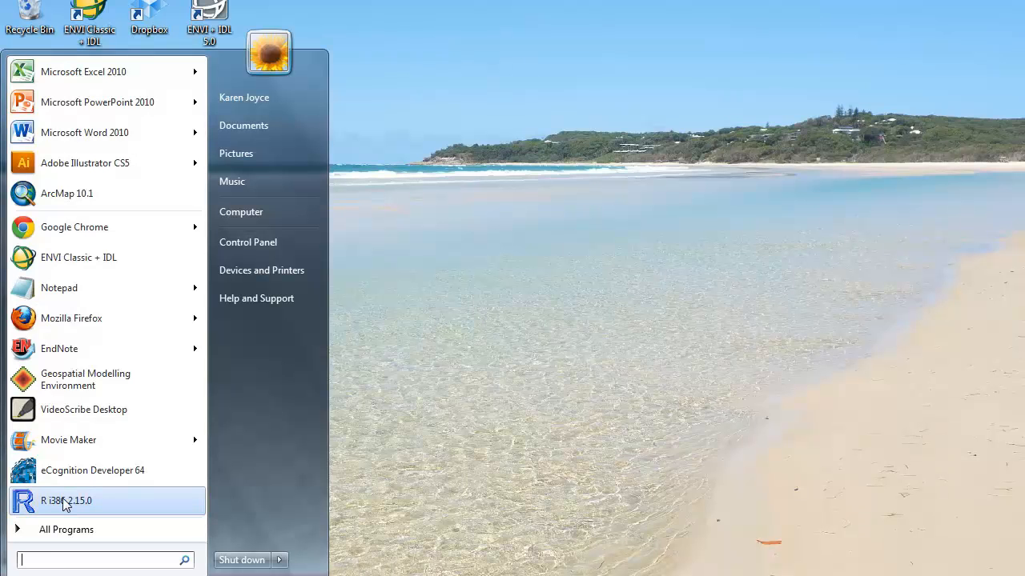
mouse_move(76, 512)
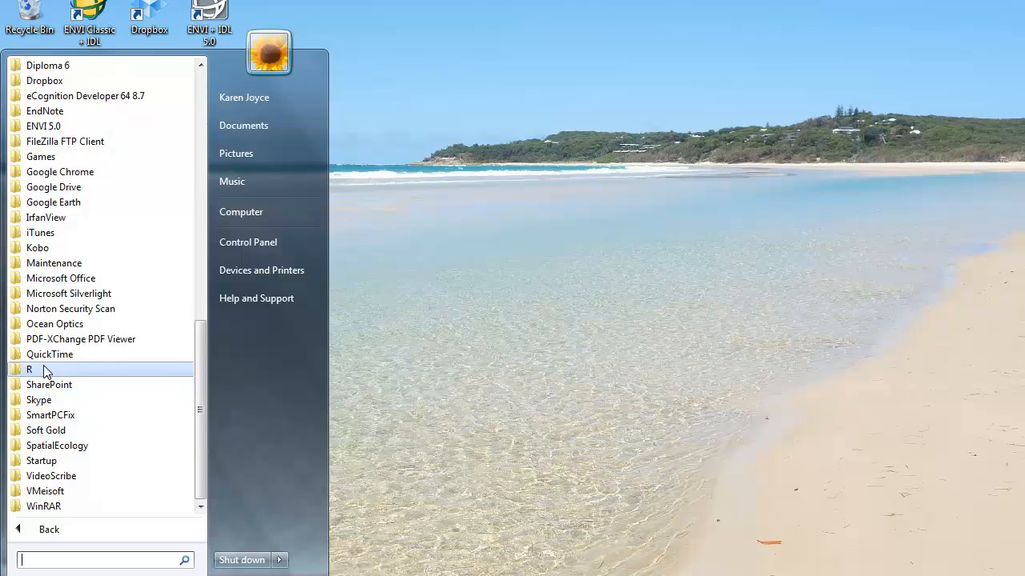
mouse_move(58, 445)
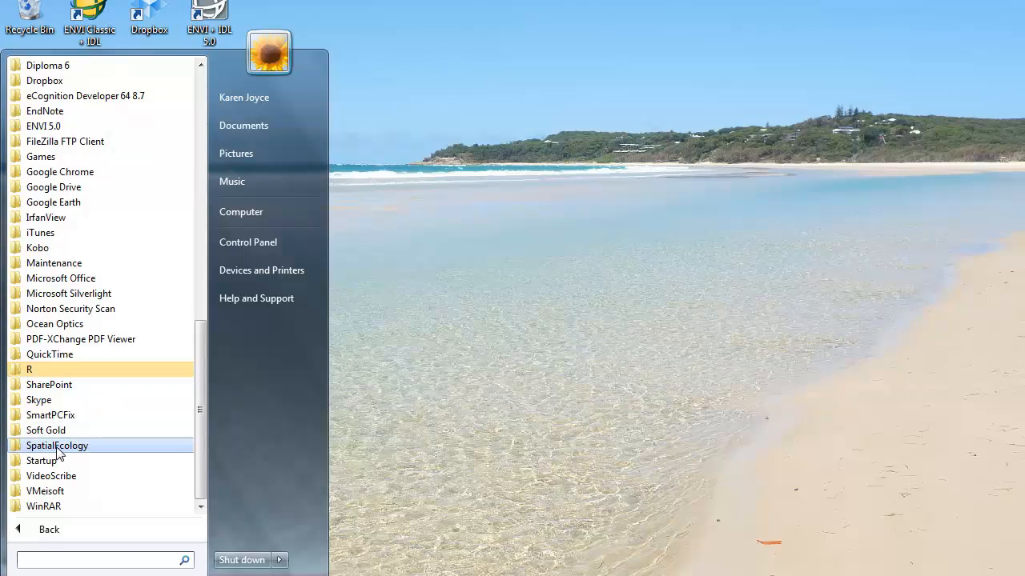
Launch GME from SpatialEcology and filter its commands with 'vec' to genvecgrid, list.vector, r.writedatatofield.
left_click(58, 445)
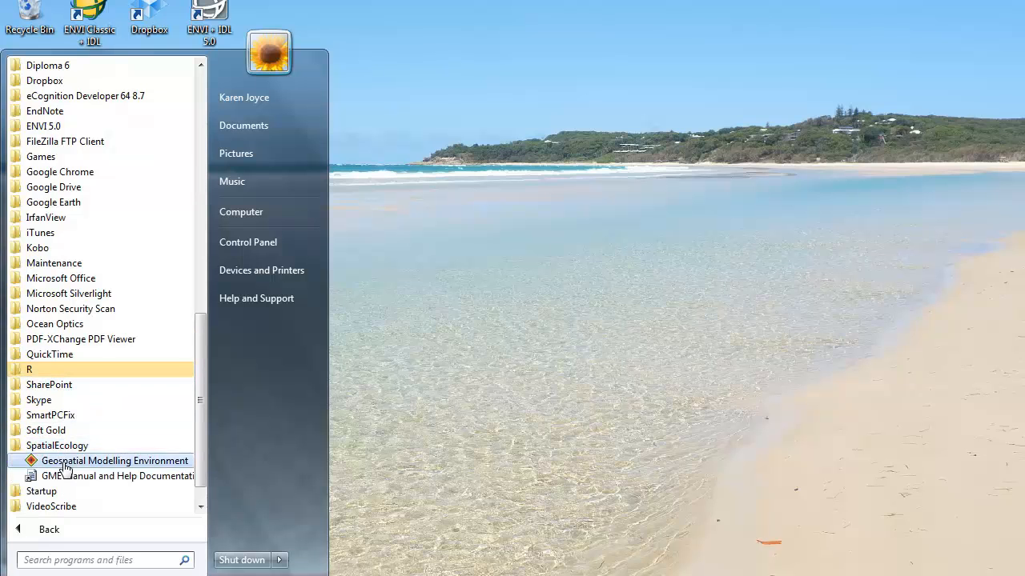
mouse_move(340, 431)
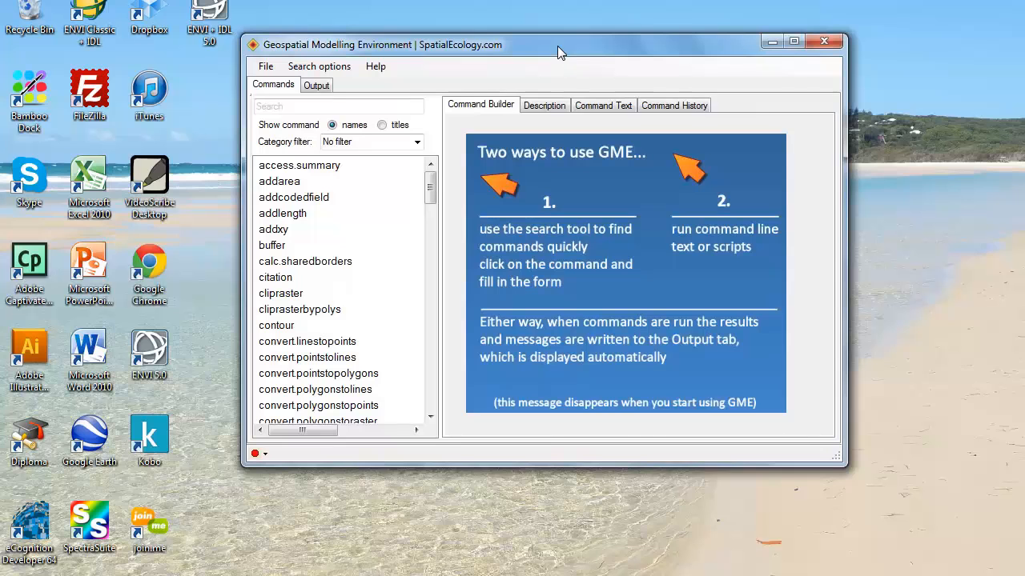
left_click(338, 106)
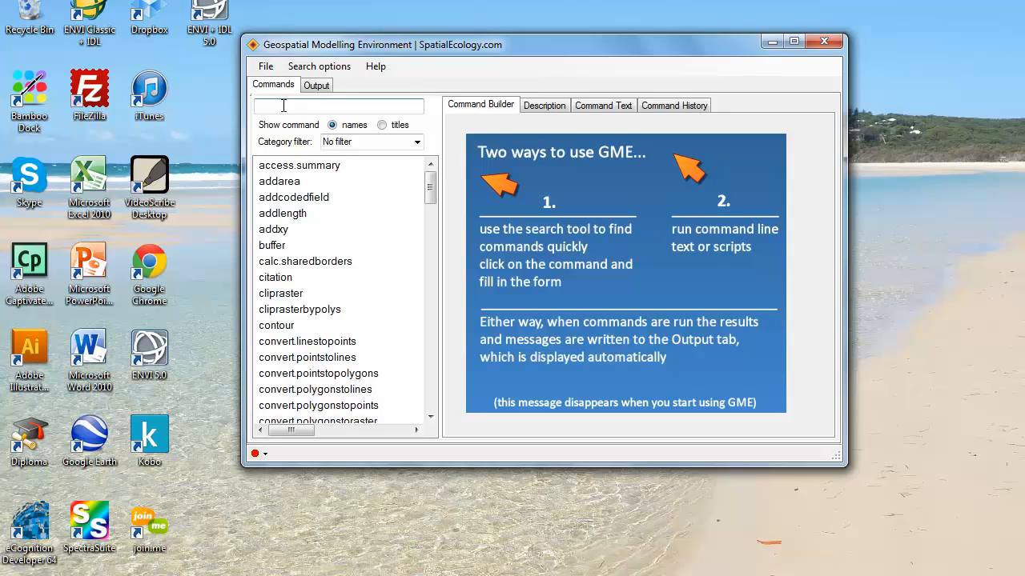
type("vec")
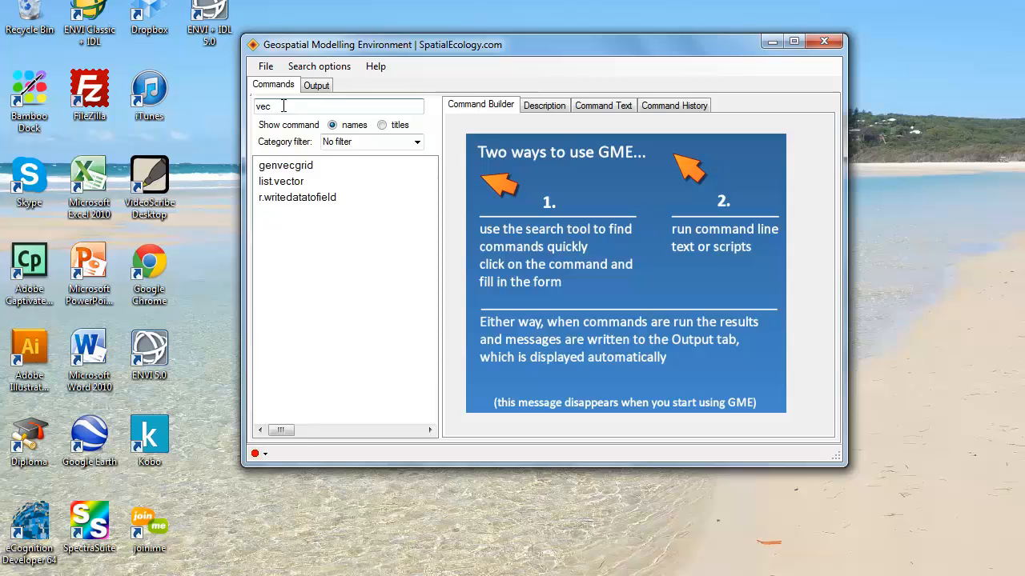
mouse_move(294, 170)
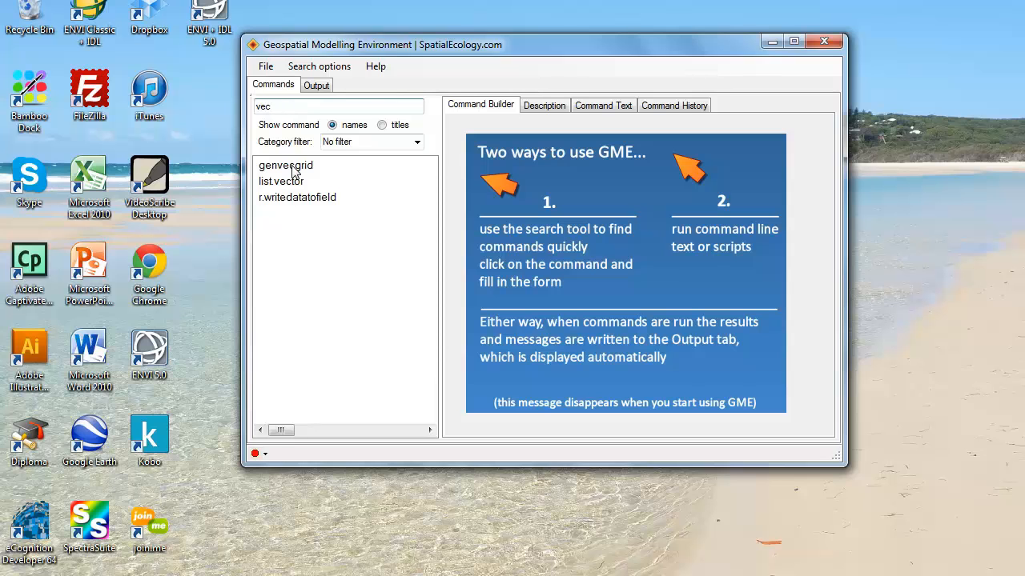
Configure genvecgrid with ndvisub as the reference layer and a cell size (dim) of 30.
left_click(285, 165)
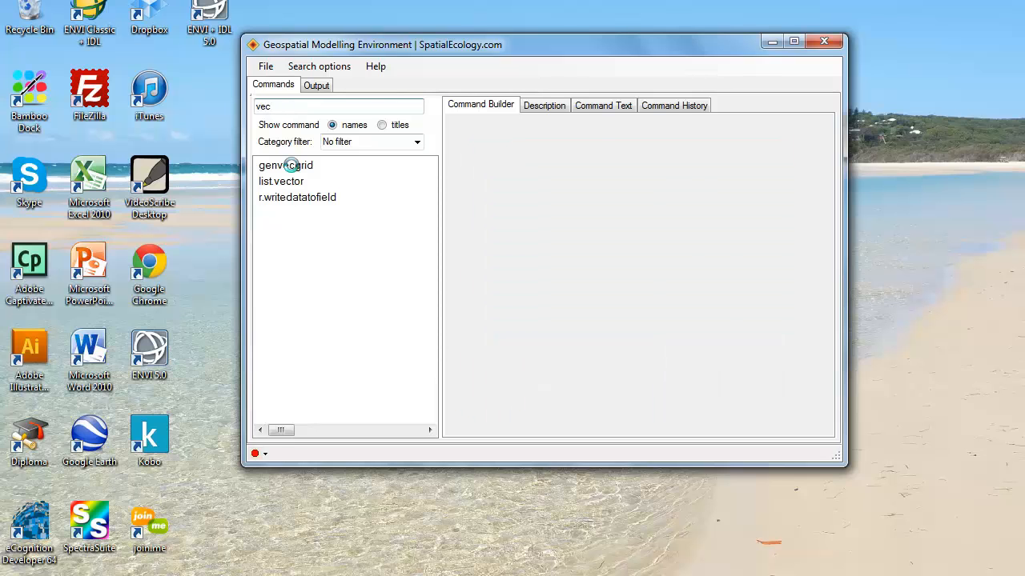
left_click(285, 164)
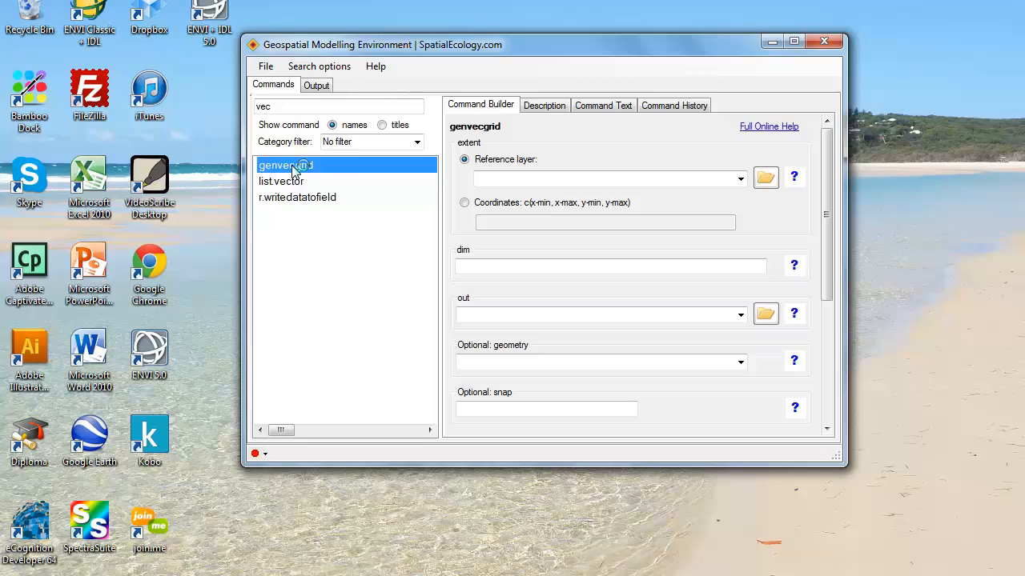
mouse_move(765, 177)
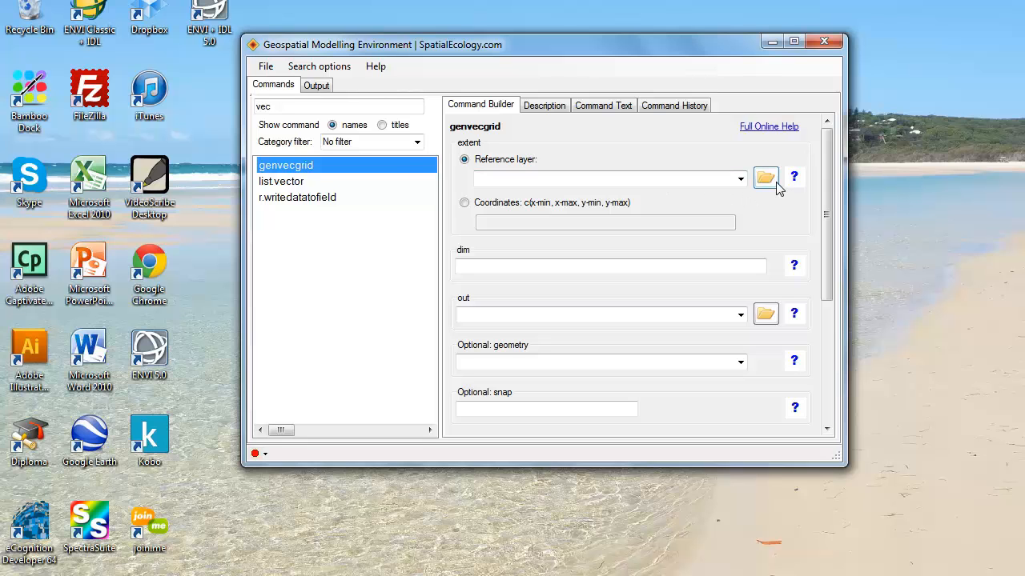
left_click(765, 176)
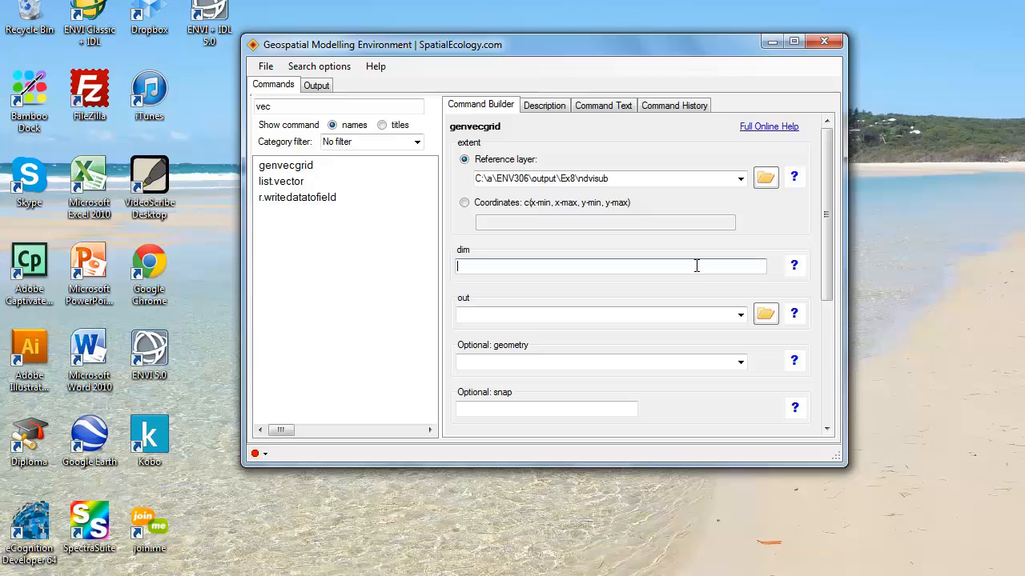
type("3")
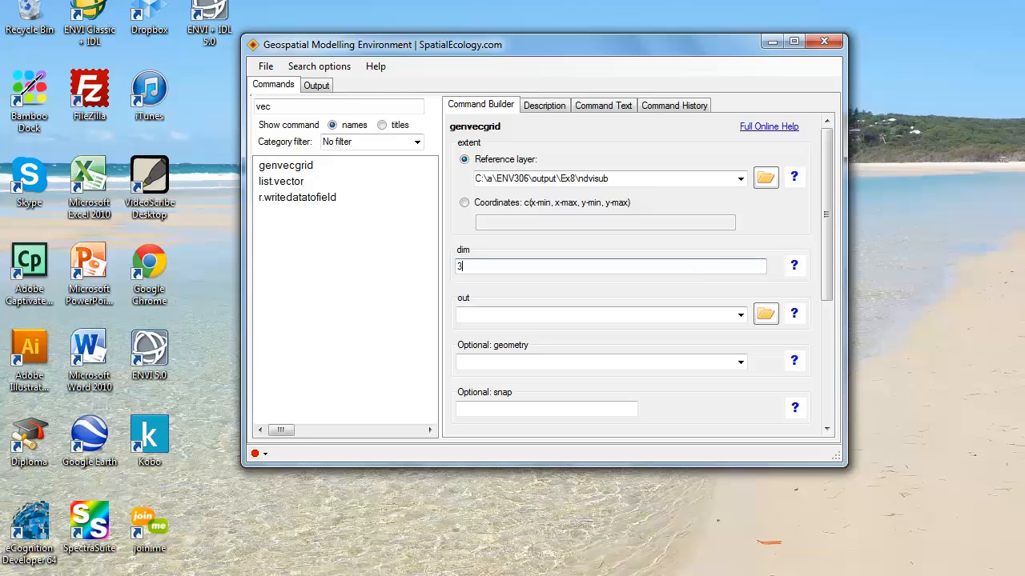
type("0")
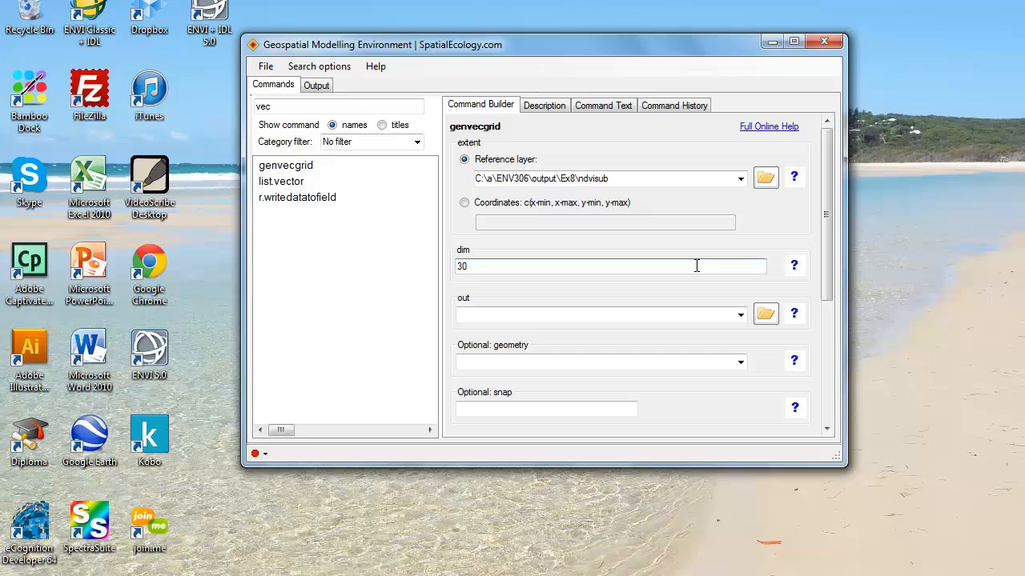
scroll("down", 3)
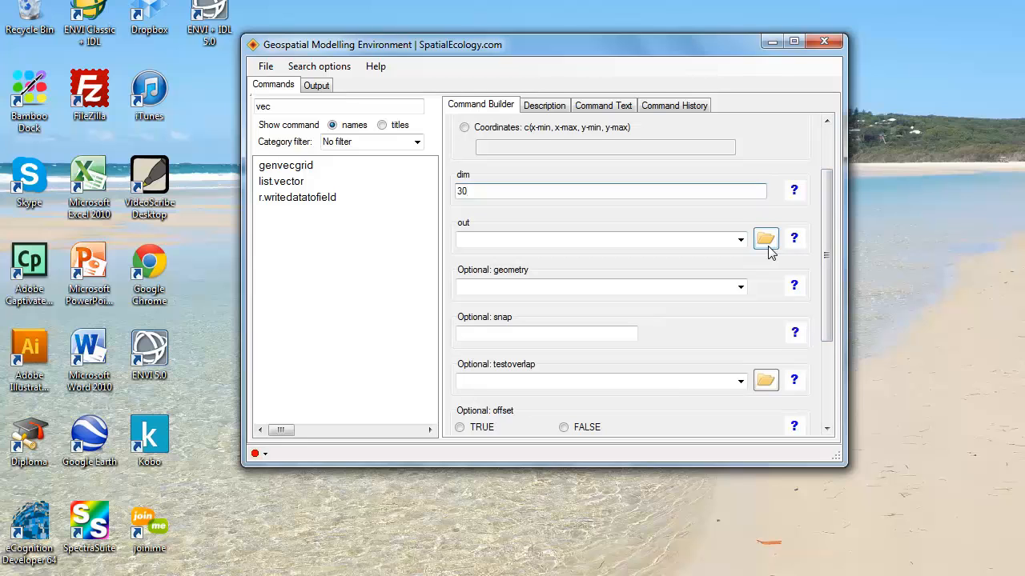
Set genvecgrid's optional geometry to POLYGON, run it, and close the GME window.
left_click(739, 286)
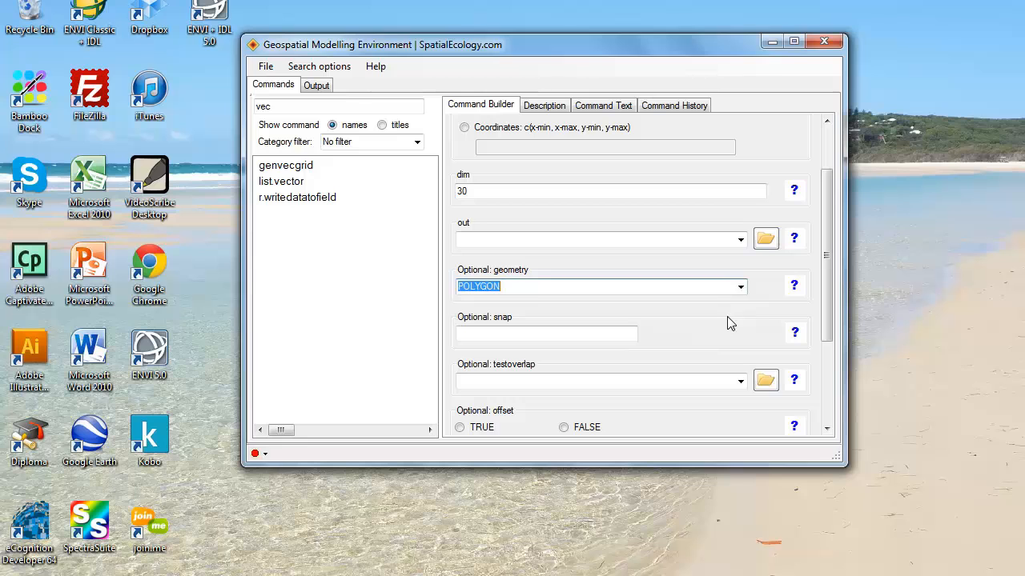
scroll("down", 3)
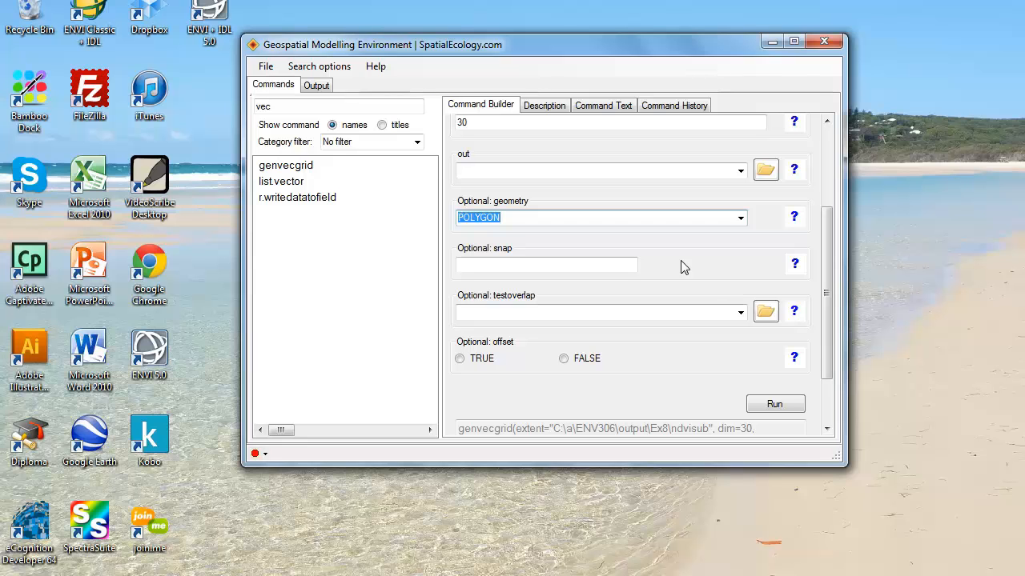
mouse_move(823, 41)
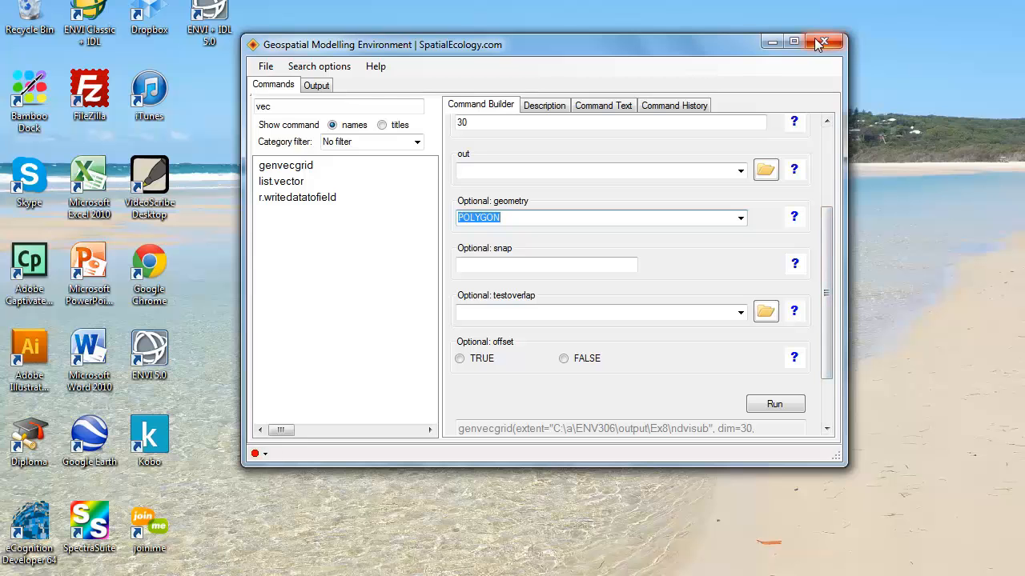
left_click(823, 41)
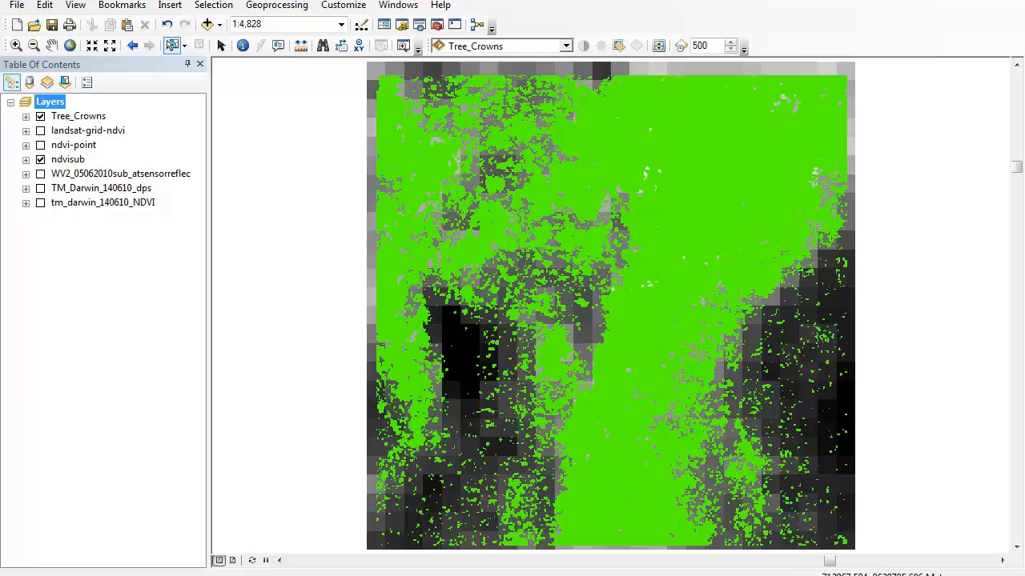
mouse_move(208, 24)
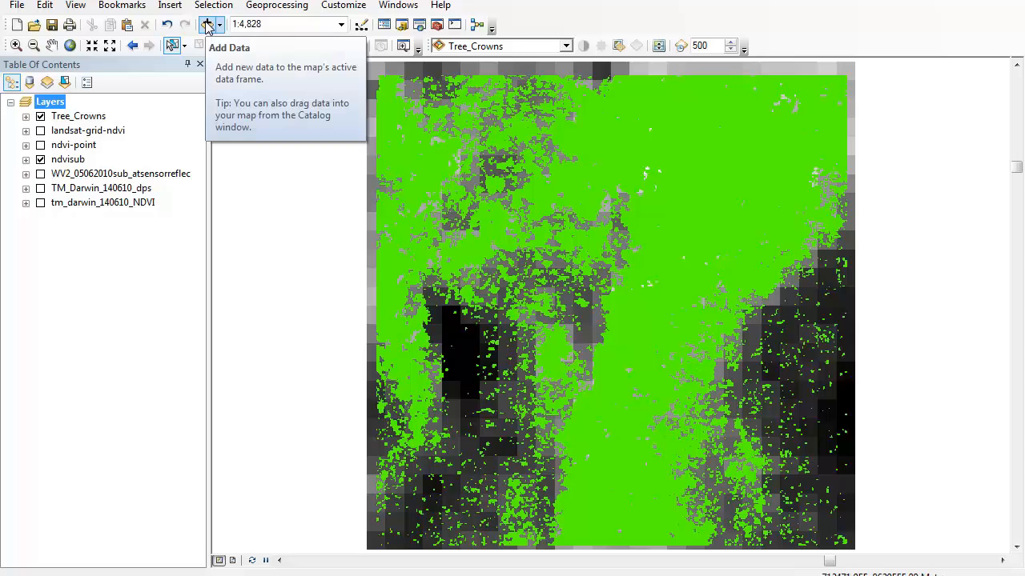
Add landsat-grid2.shp from the Exc8 output folder as the top map layer.
left_click(206, 24)
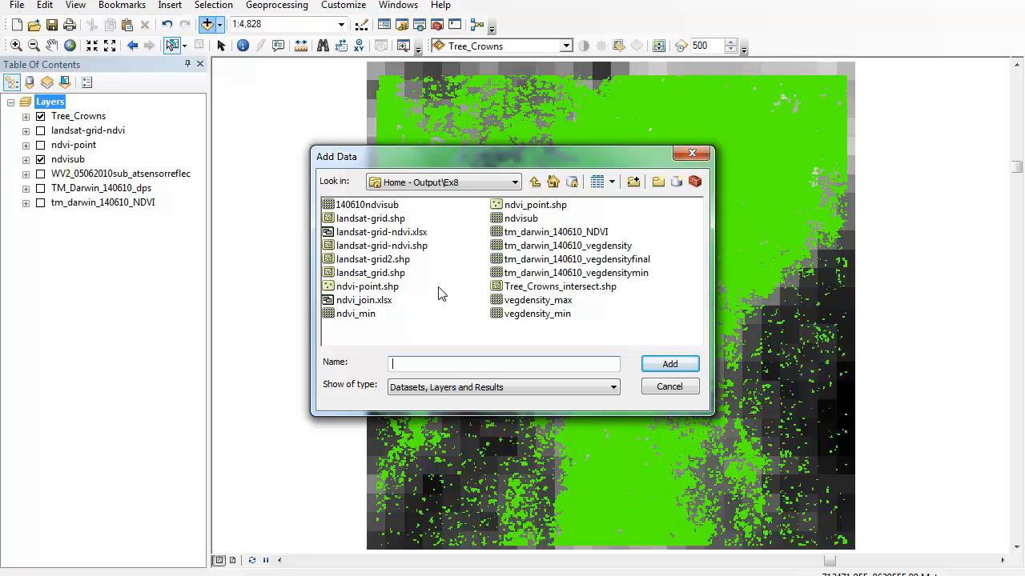
left_click(669, 364)
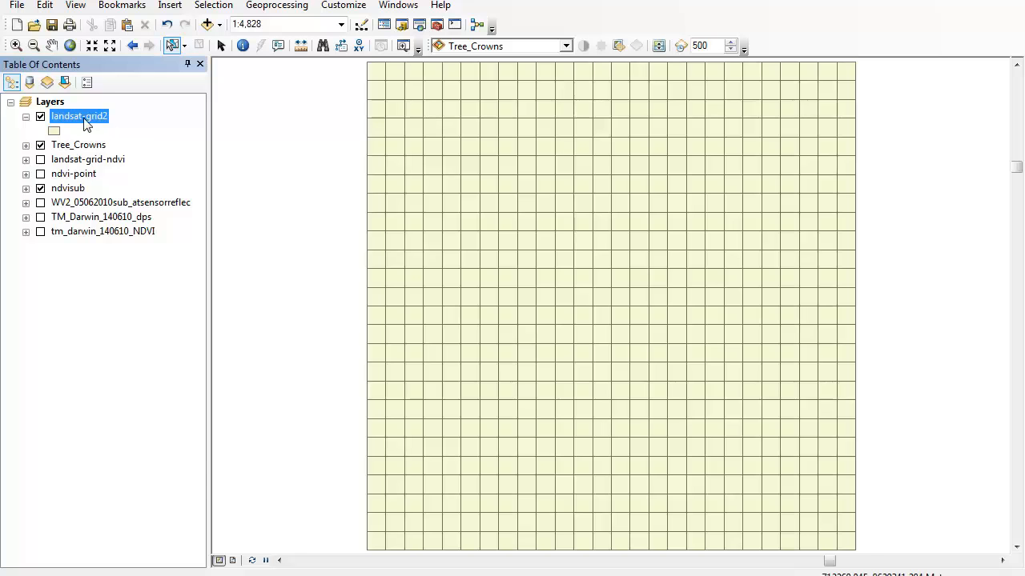
Give landsat-grid2 a Hollow symbol in its Symbology properties so only cell outlines draw.
right_click(78, 115)
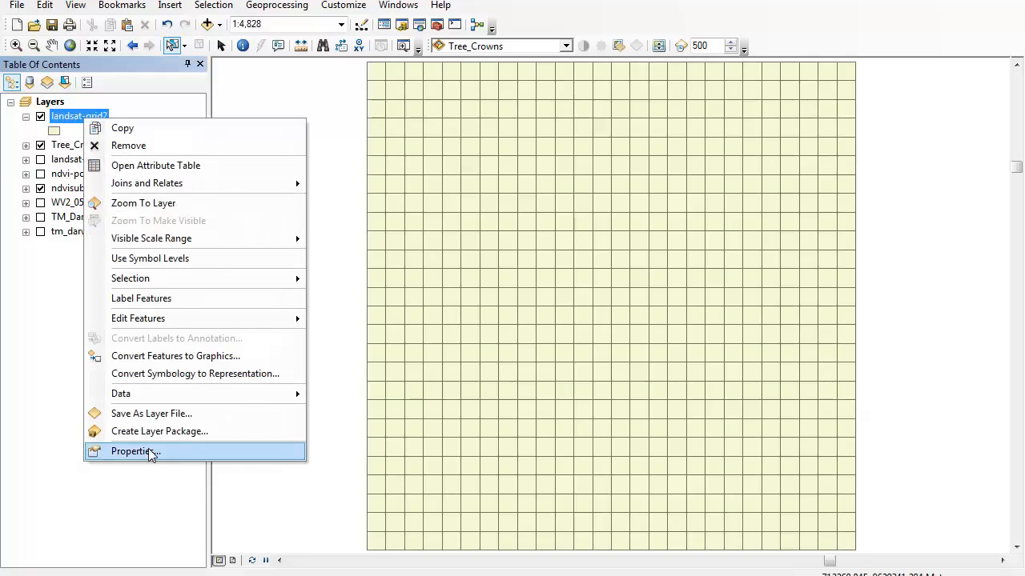
left_click(135, 451)
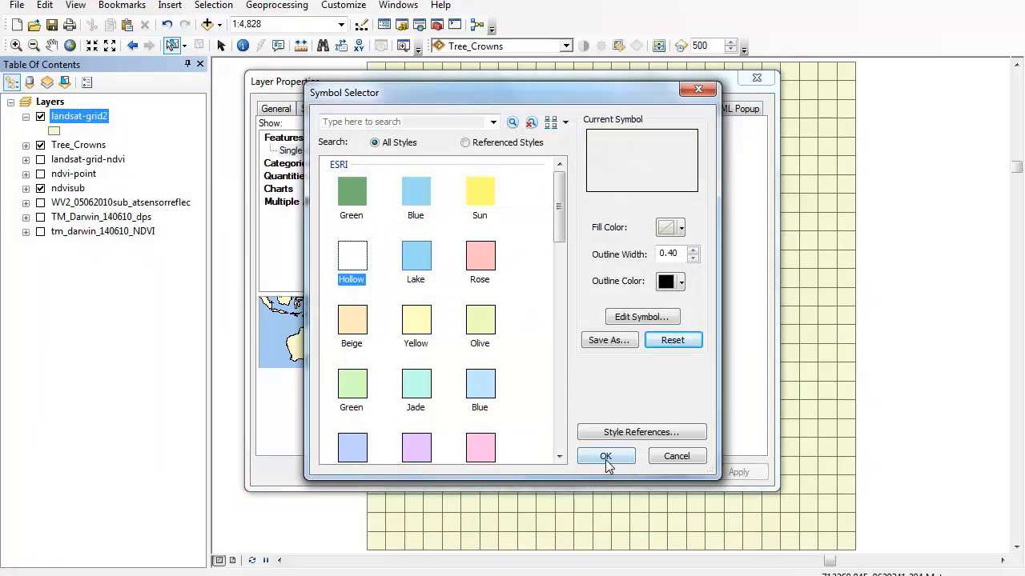
left_click(605, 457)
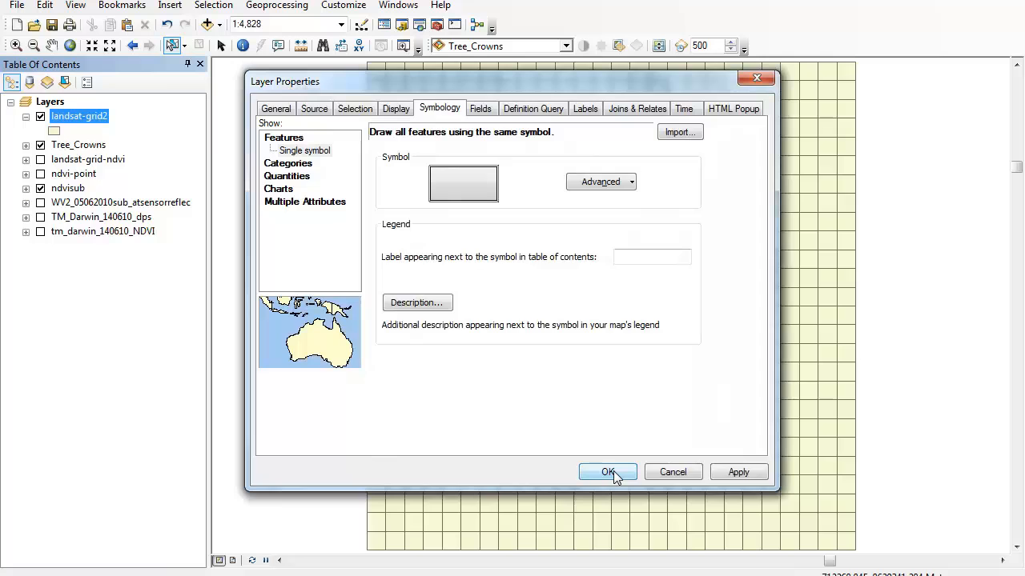
left_click(606, 471)
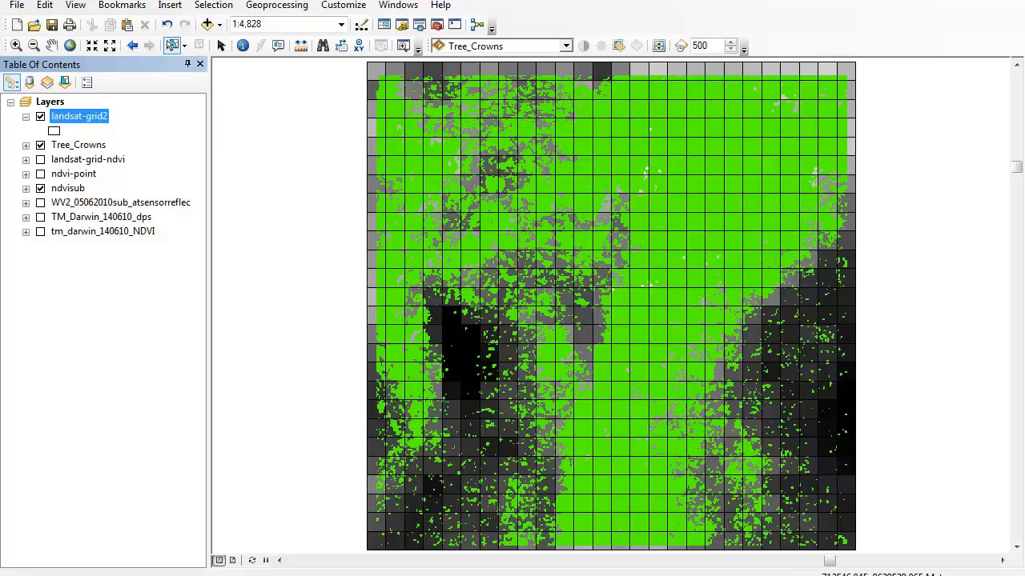
mouse_move(77, 186)
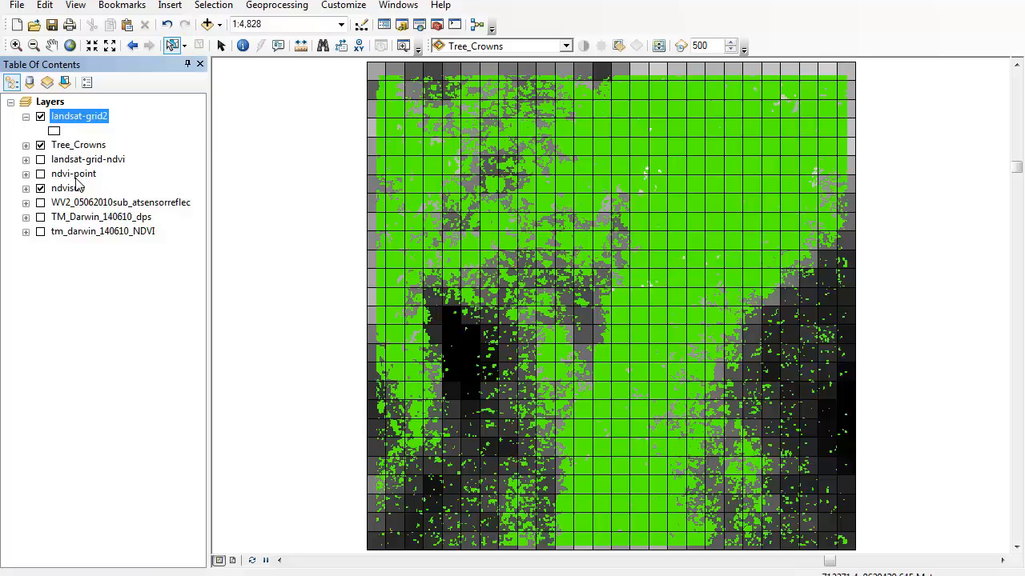
Switch on the ndvi-point layer alongside the hollow grid, Tree_Crowns and ndvisub.
left_click(40, 173)
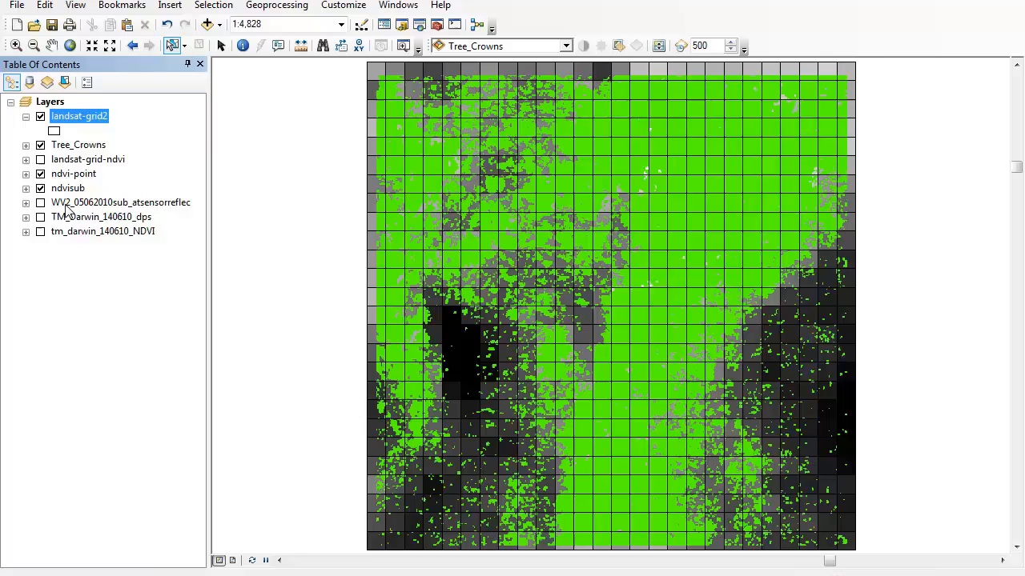
left_click(40, 173)
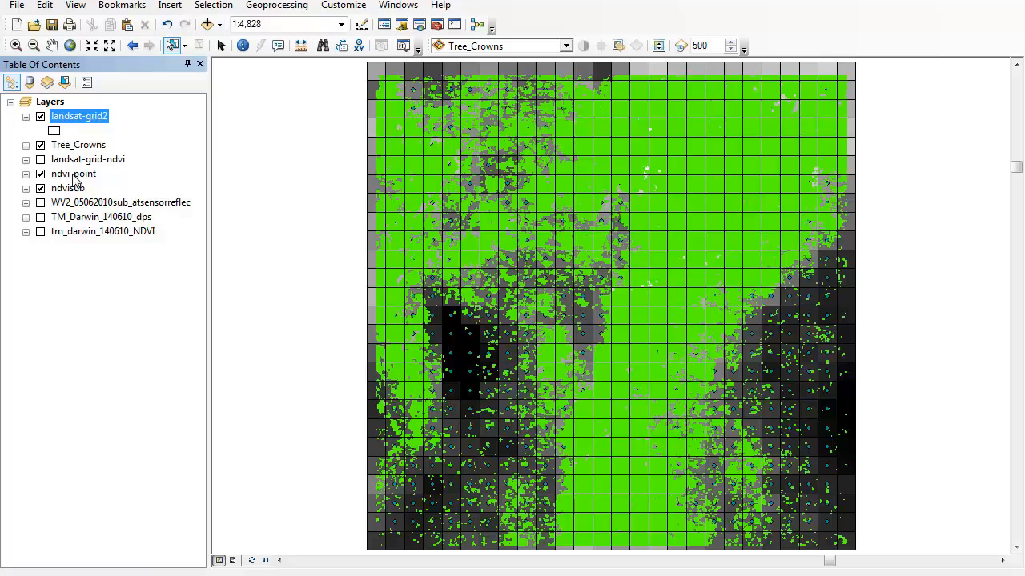
left_click(74, 173)
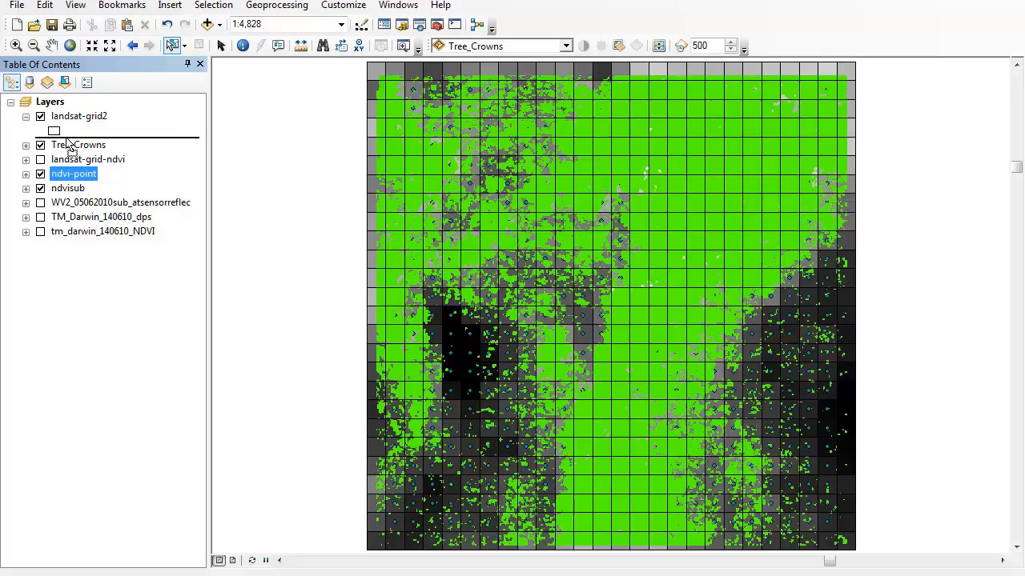